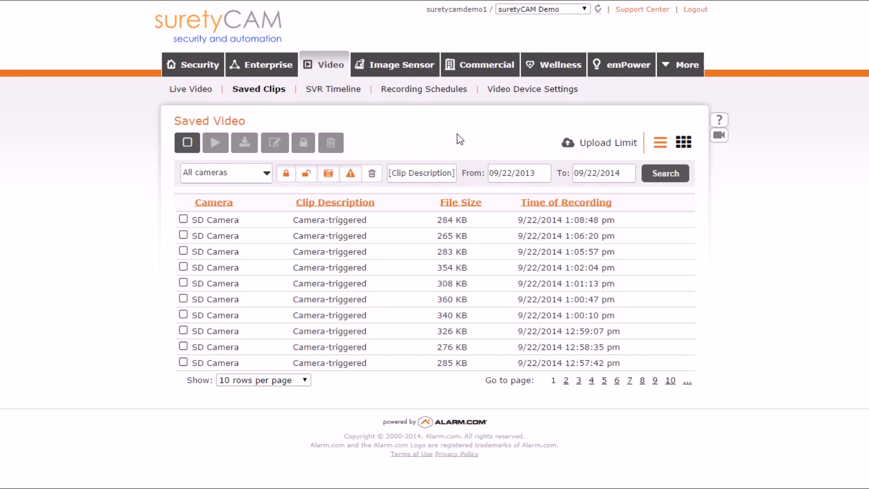
pyautogui.moveTo(601, 149)
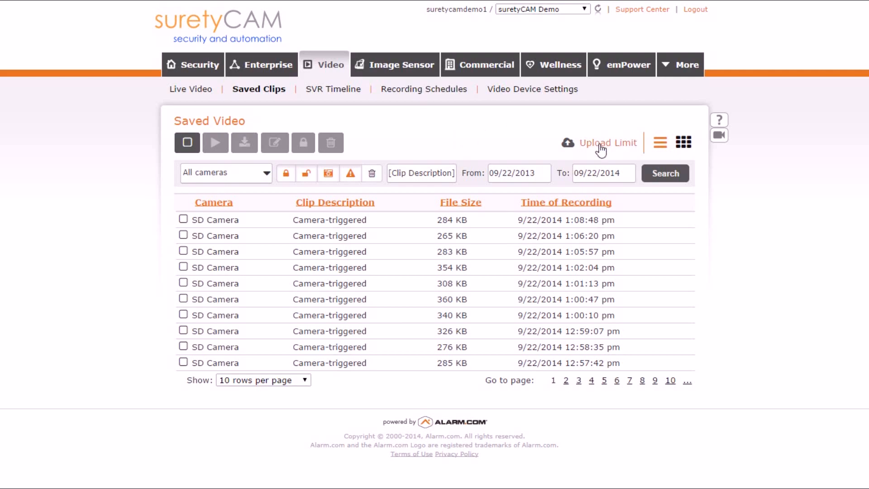
# View the Video Usage summary via the Upload Limit link, showing monthly uploads and storage
pyautogui.click(607, 142)
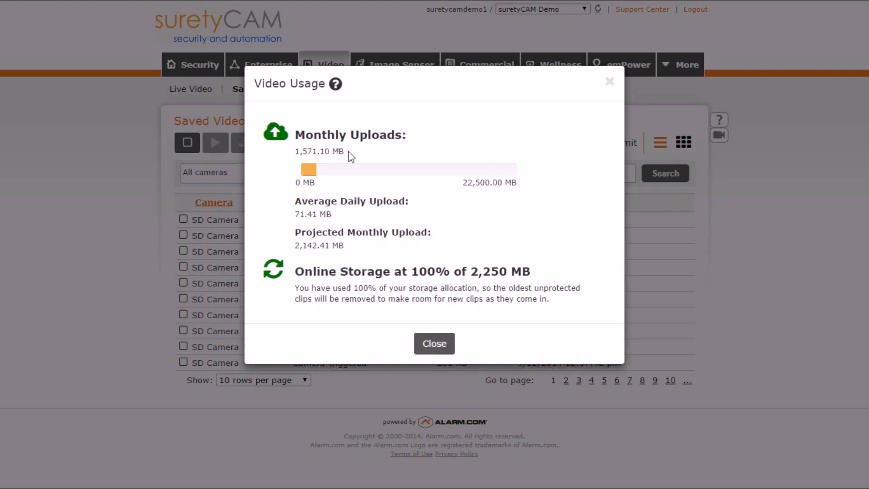
pyautogui.moveTo(433, 174)
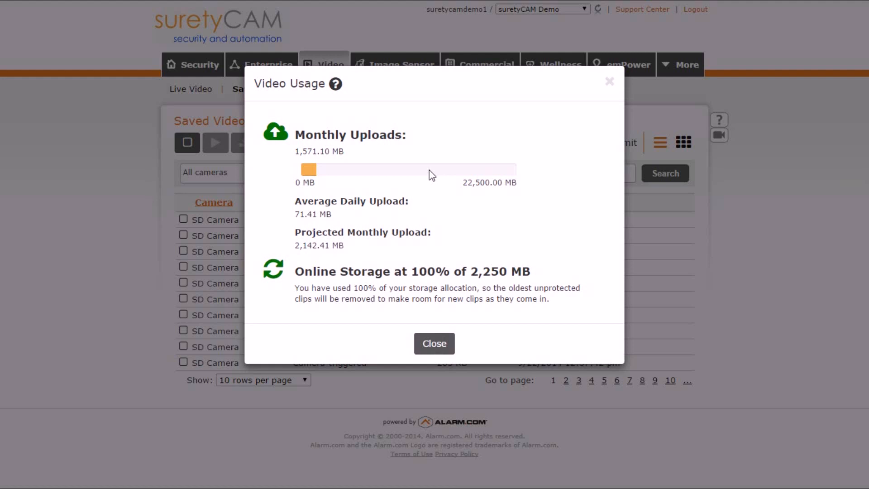
pyautogui.moveTo(319, 207)
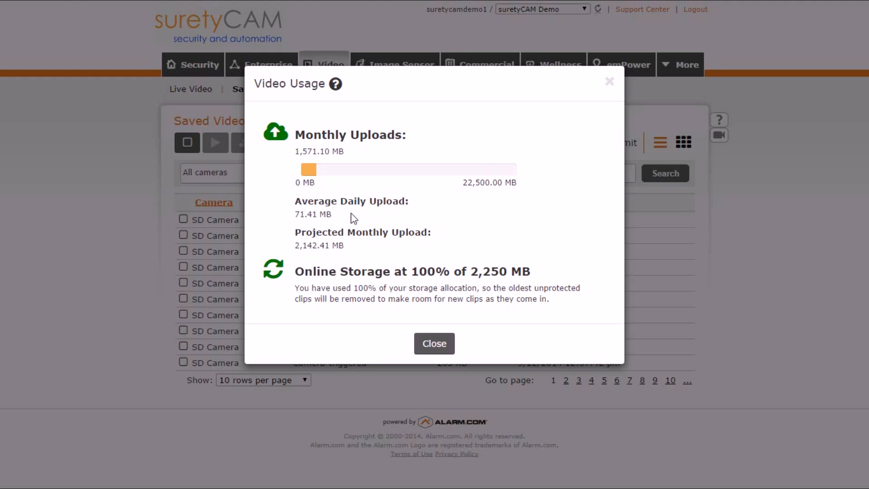
pyautogui.moveTo(352, 218)
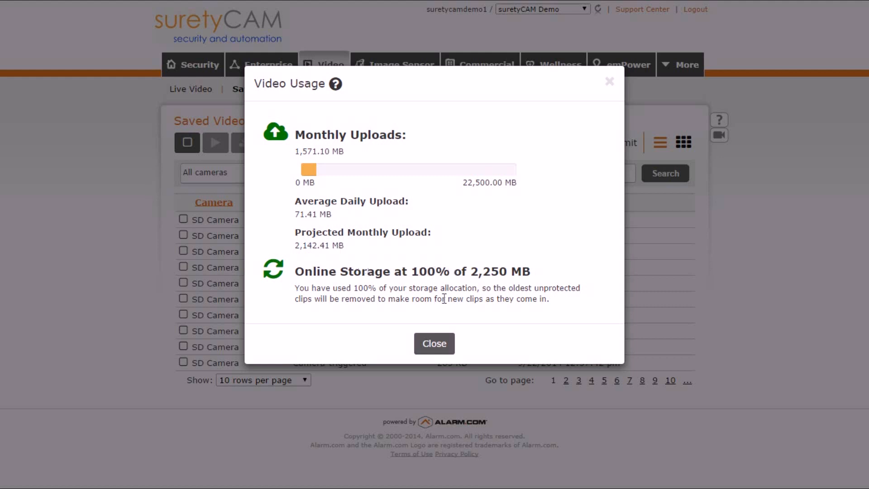
pyautogui.moveTo(435, 343)
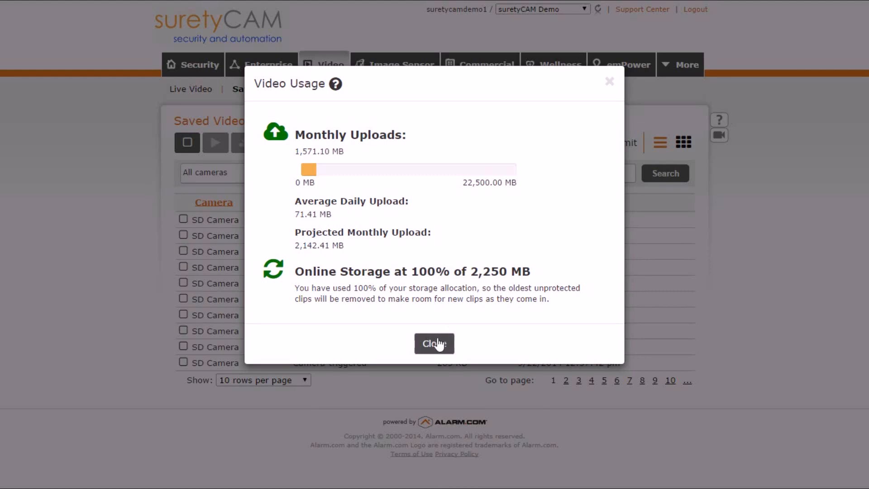
# Close the Video Usage summary and head to Recording Schedules from the Video sub-menu
pyautogui.click(434, 344)
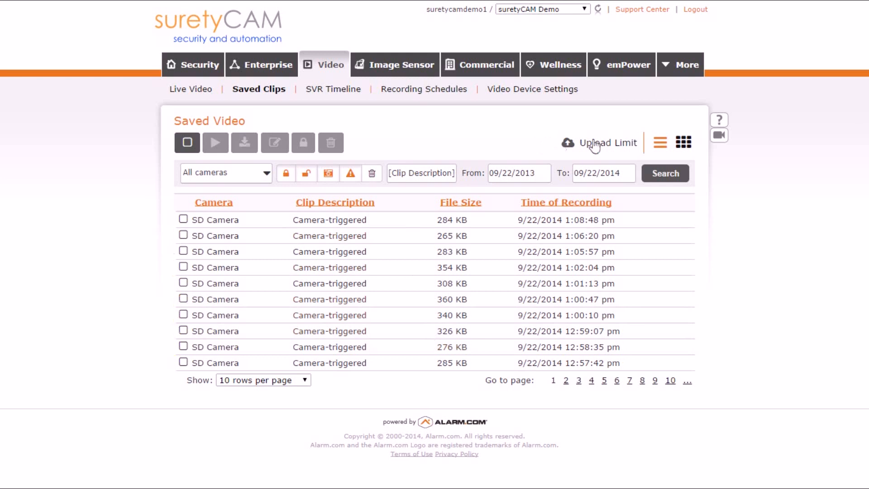
pyautogui.moveTo(509, 128)
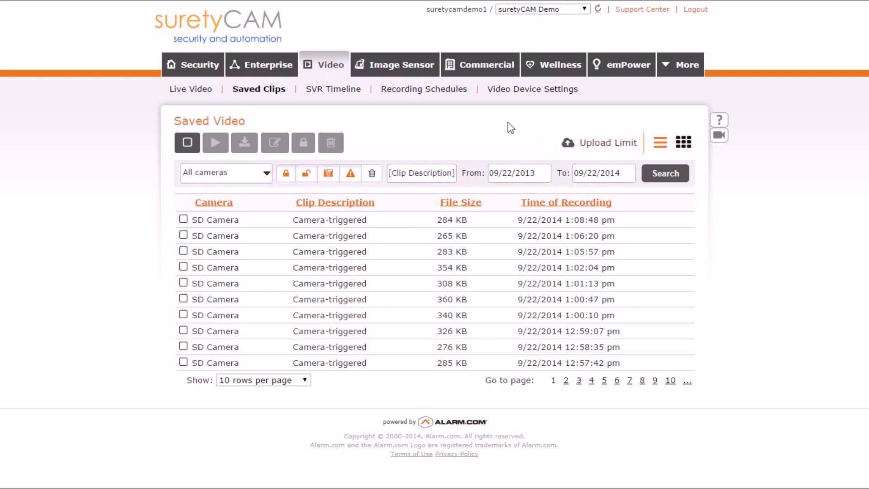
pyautogui.moveTo(487, 124)
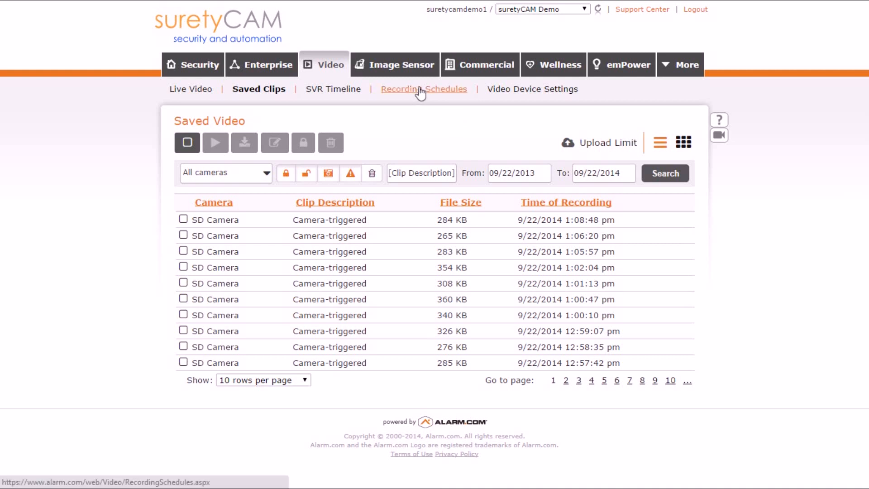
pyautogui.click(424, 89)
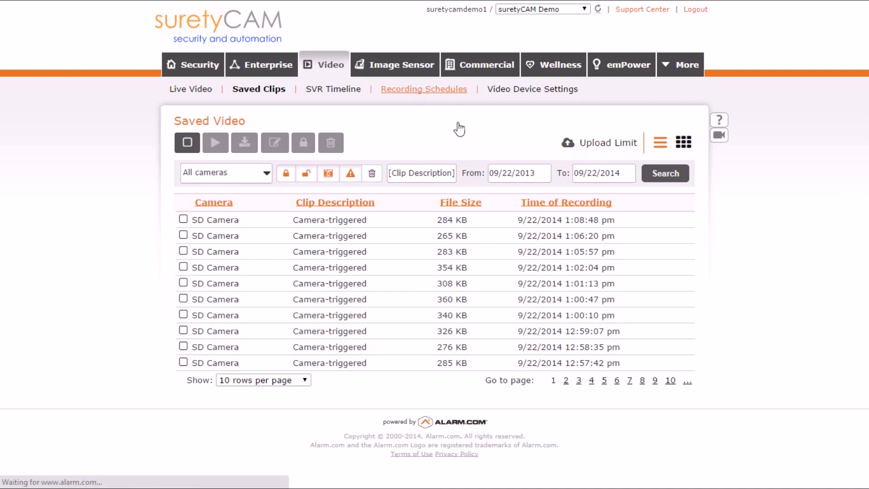
# Switch the SD Camera Motion, HD Camera and 2GIG-HD100 motion schedules from OFF to ON
pyautogui.click(424, 89)
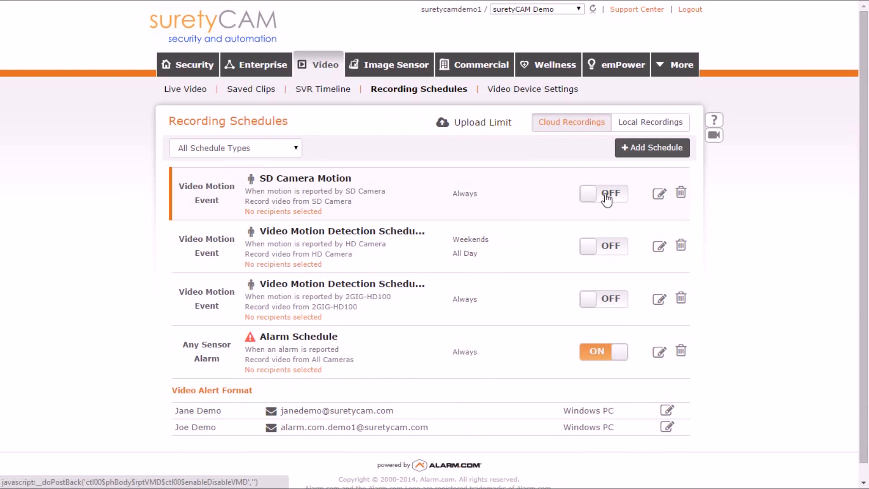
pyautogui.click(604, 193)
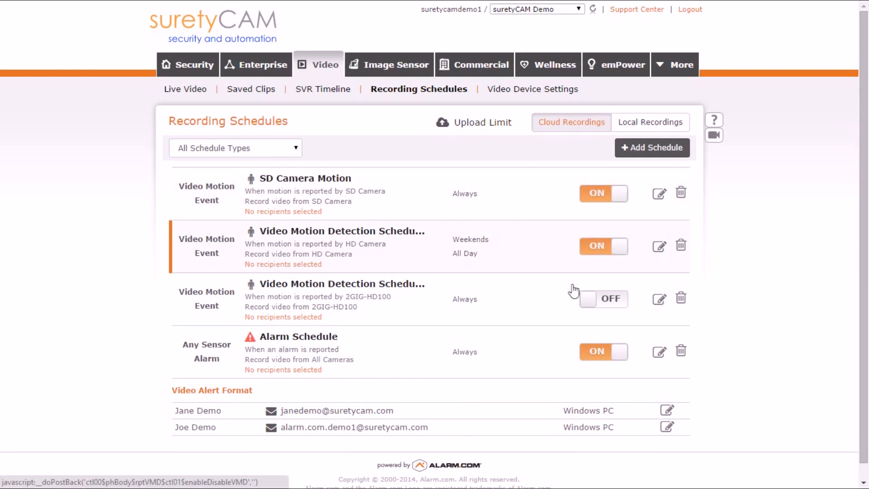
pyautogui.click(604, 299)
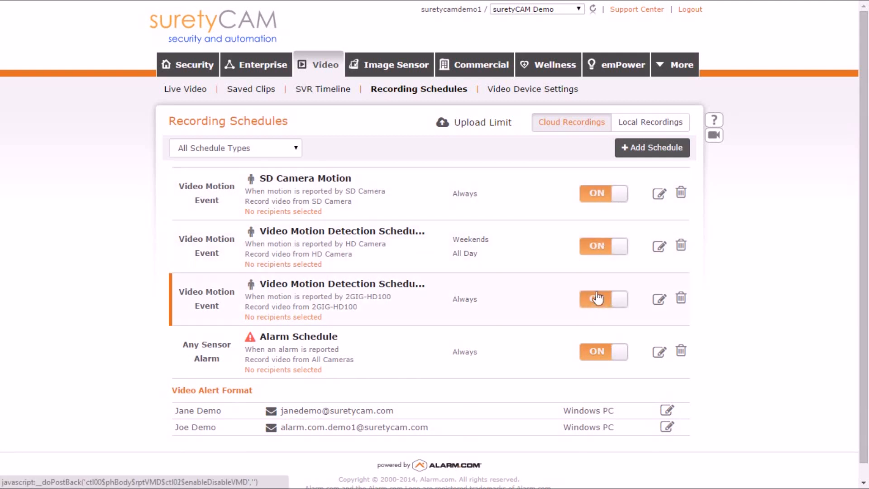
pyautogui.click(603, 299)
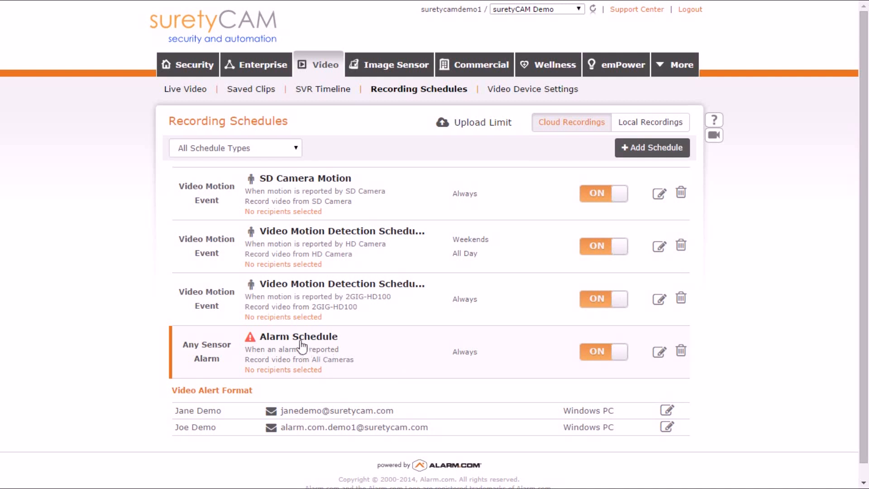
pyautogui.moveTo(321, 347)
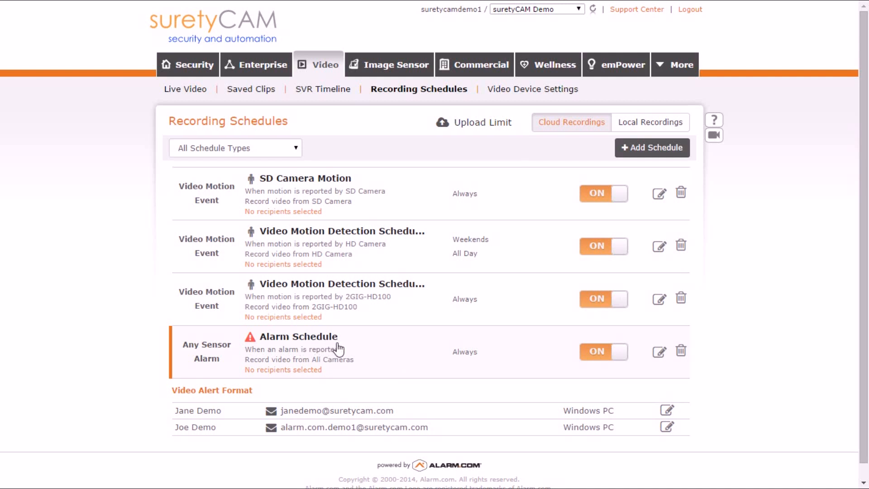
pyautogui.moveTo(430, 362)
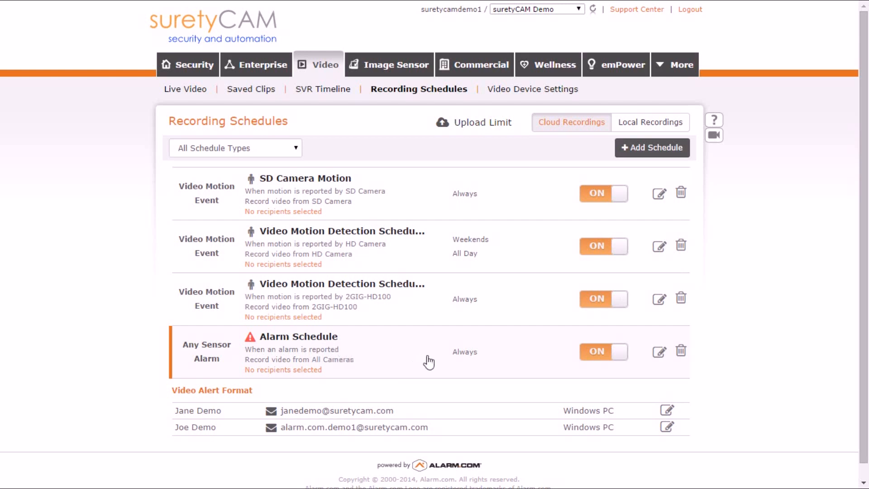